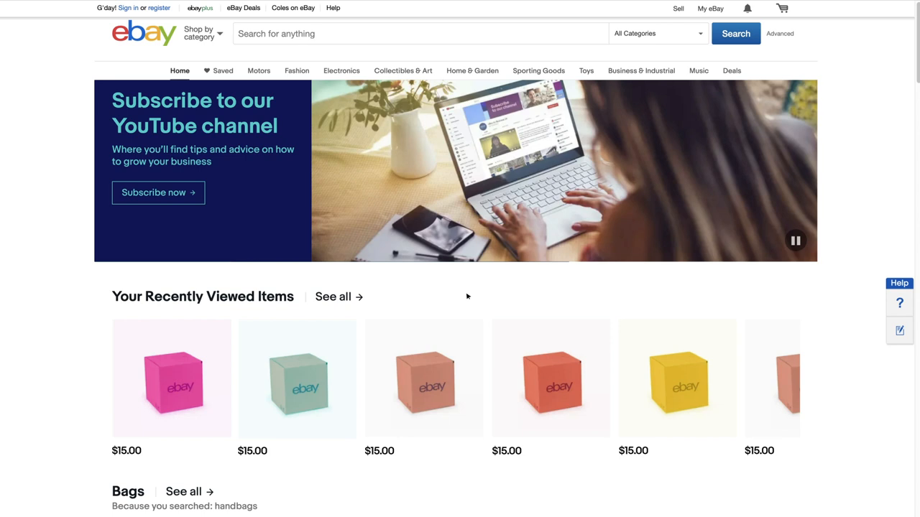
Step: Reach the Seller Hub selling overview from My eBay and show the Listings menu
left_click(710, 8)
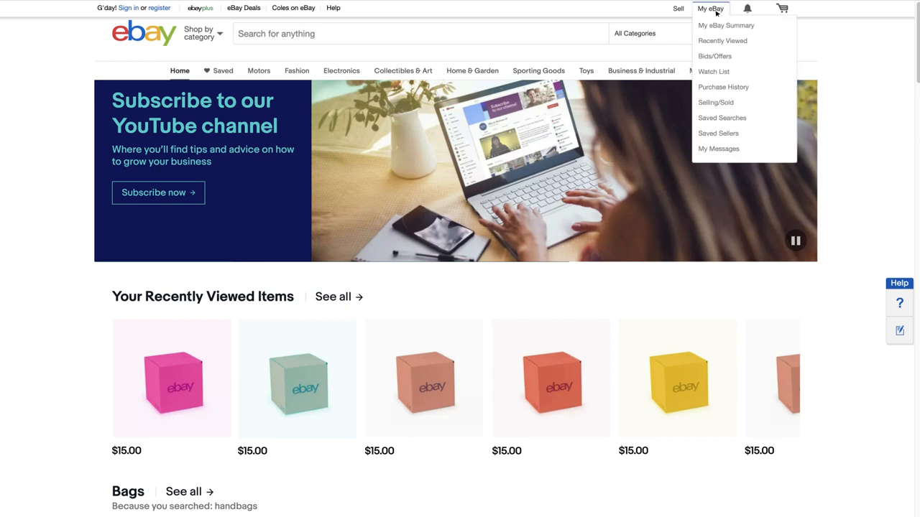
mouse_move(716, 102)
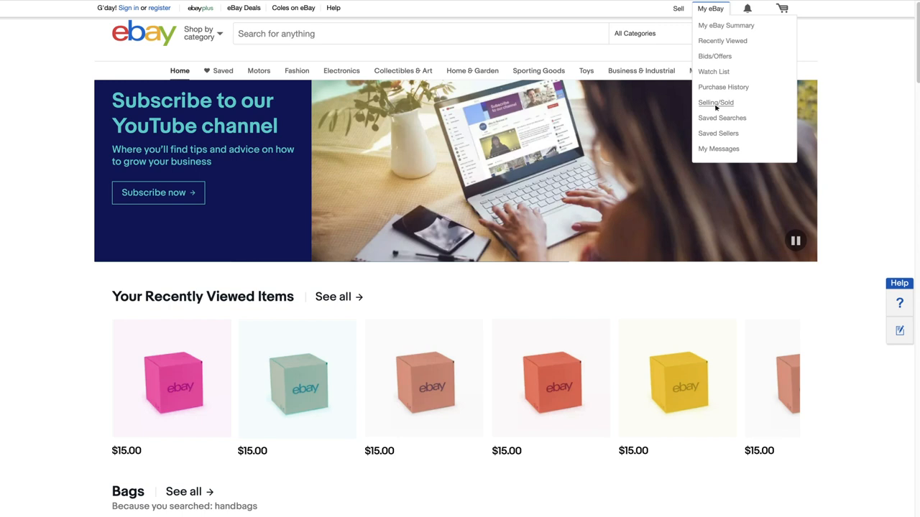
left_click(716, 102)
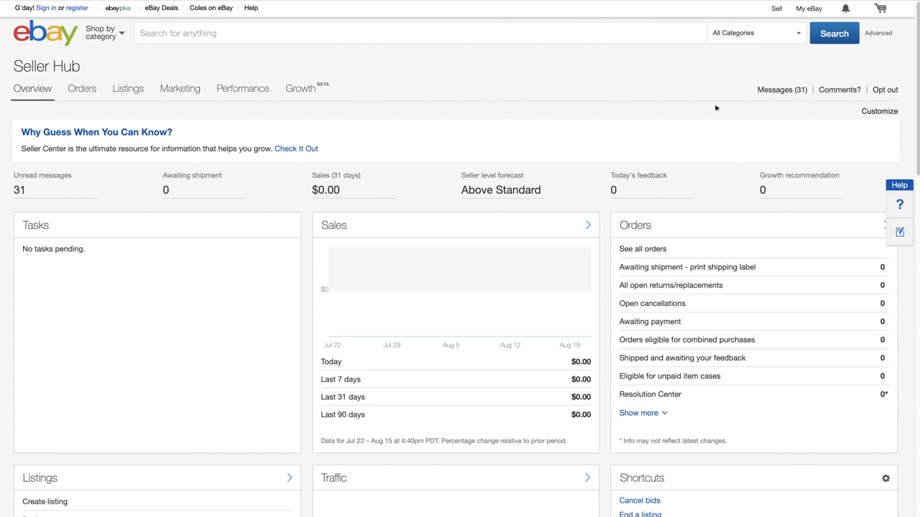
left_click(128, 89)
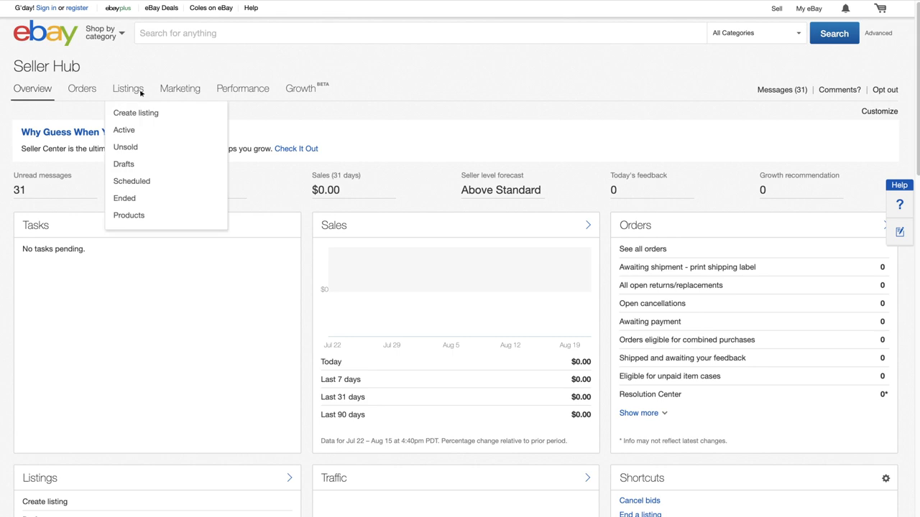
mouse_move(141, 115)
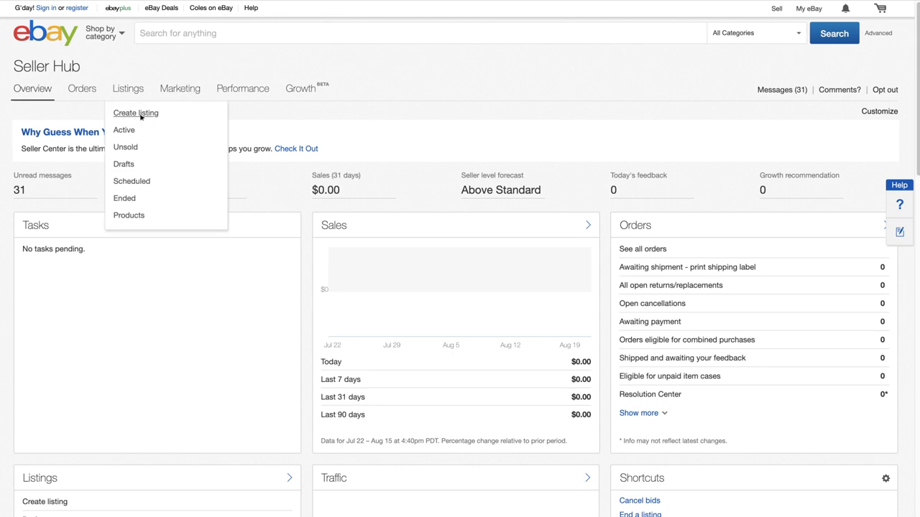
Step: Start a new listing named 'Large Beige Faux Fur Luxury Fleece Blank...'
left_click(135, 112)
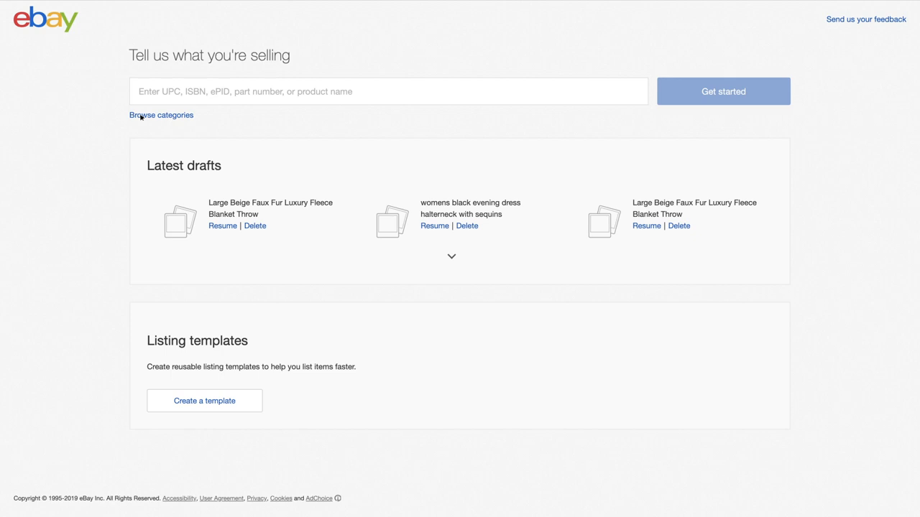
mouse_move(170, 98)
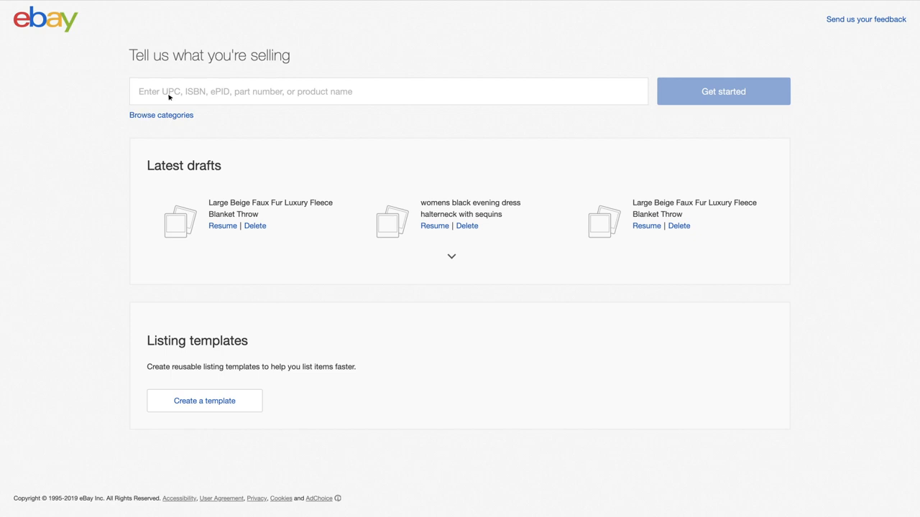
left_click(388, 92)
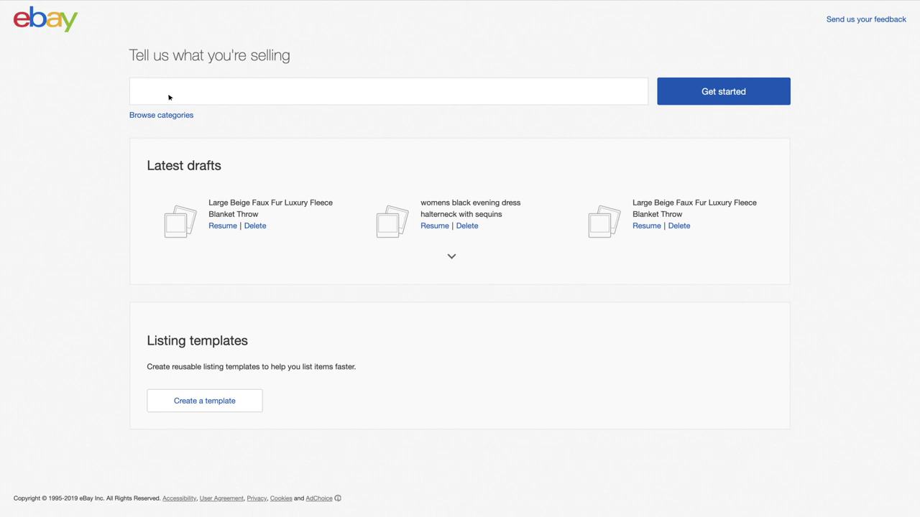
type("Large Beige Faux Fur Luxury Fleece Blank")
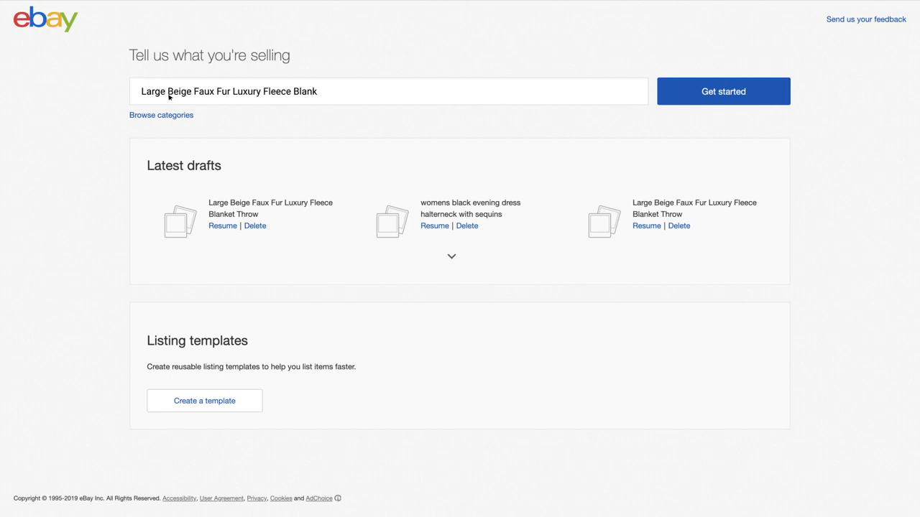
Step: Submit the product name and review the auto-filled item specifics for the blanket throw
left_click(723, 92)
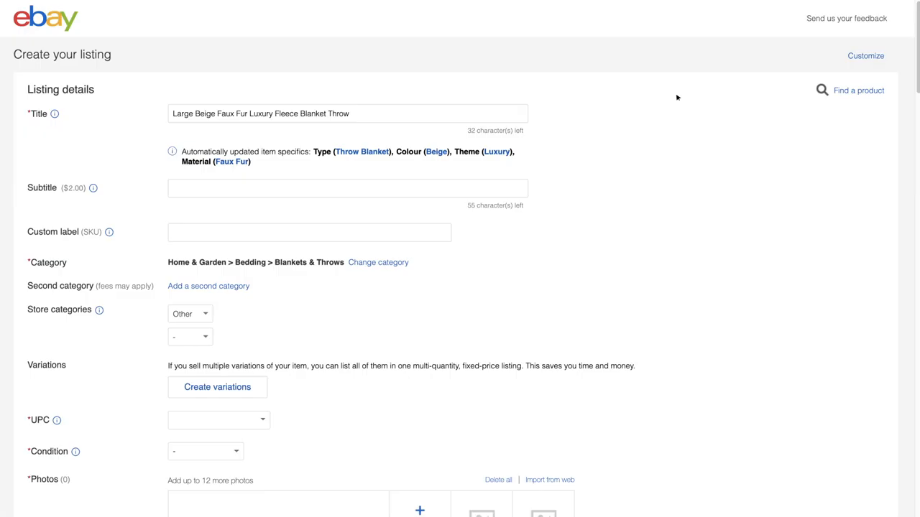
scroll("down", 3)
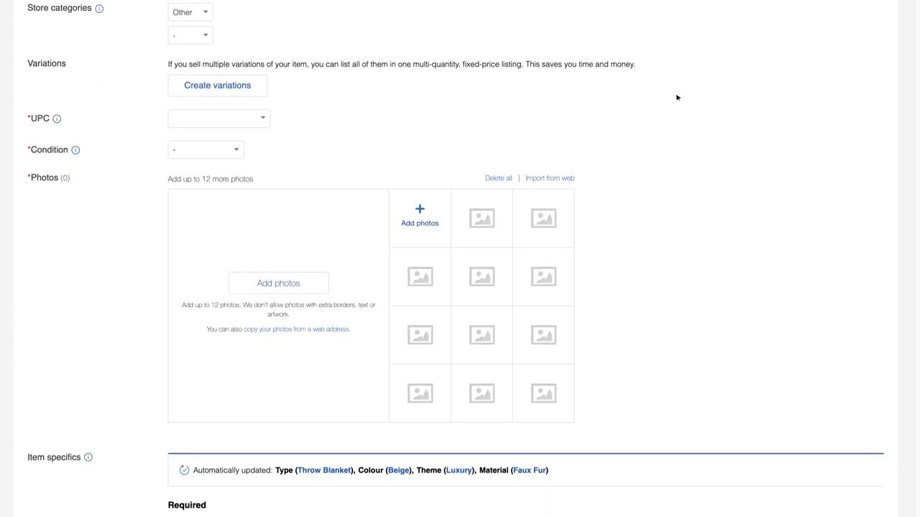
scroll("down", 3)
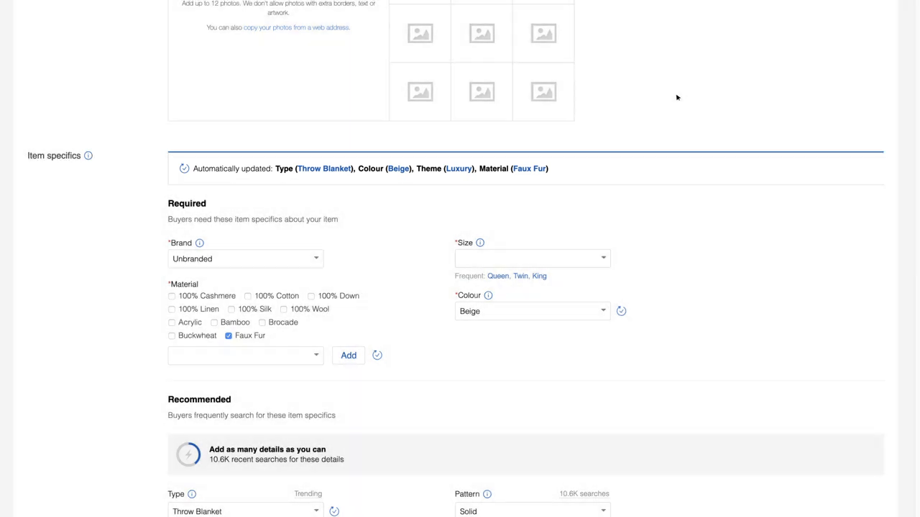
scroll("down", 3)
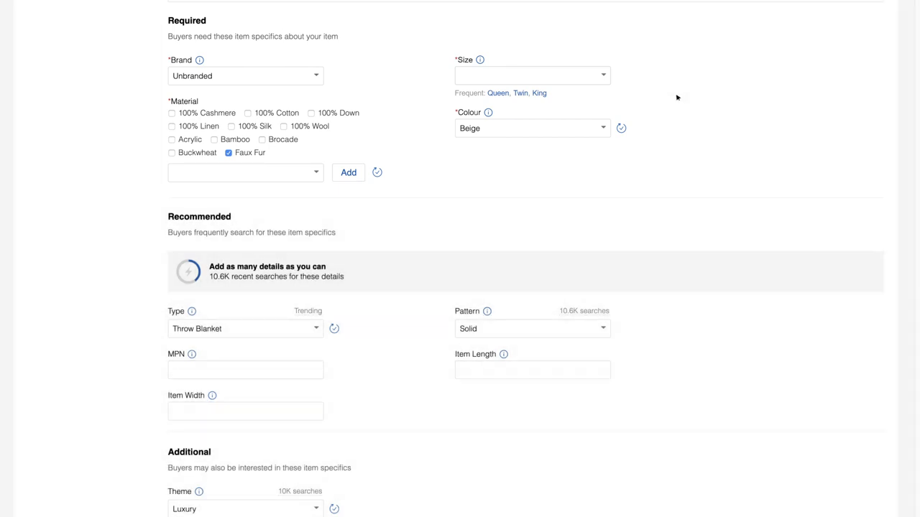
scroll("up", 3)
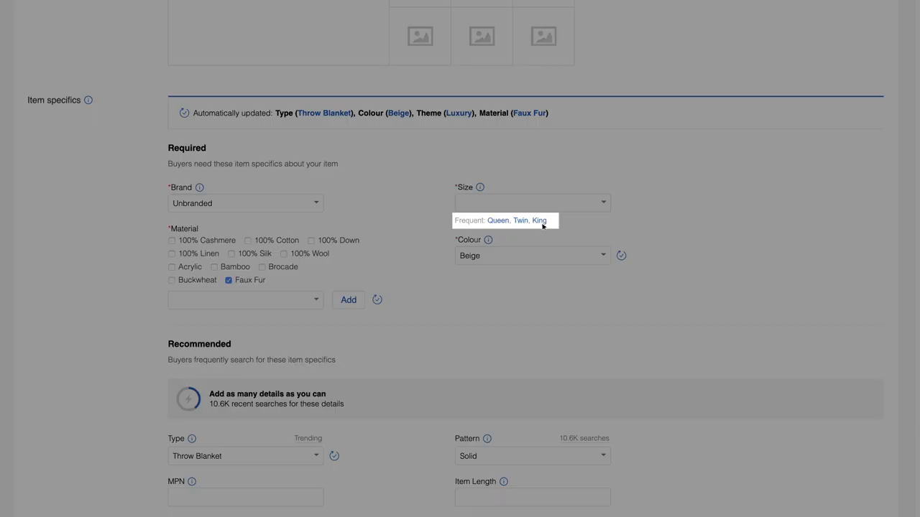
left_click(602, 202)
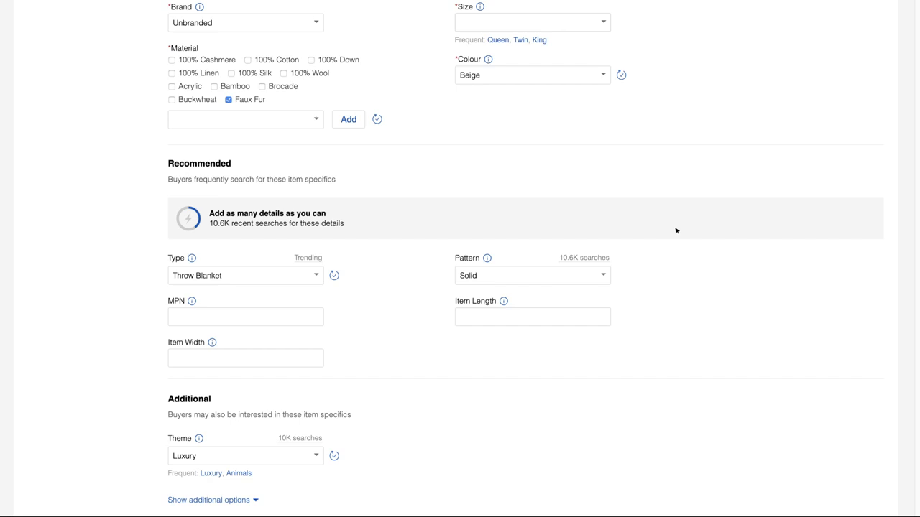
scroll("up", 3)
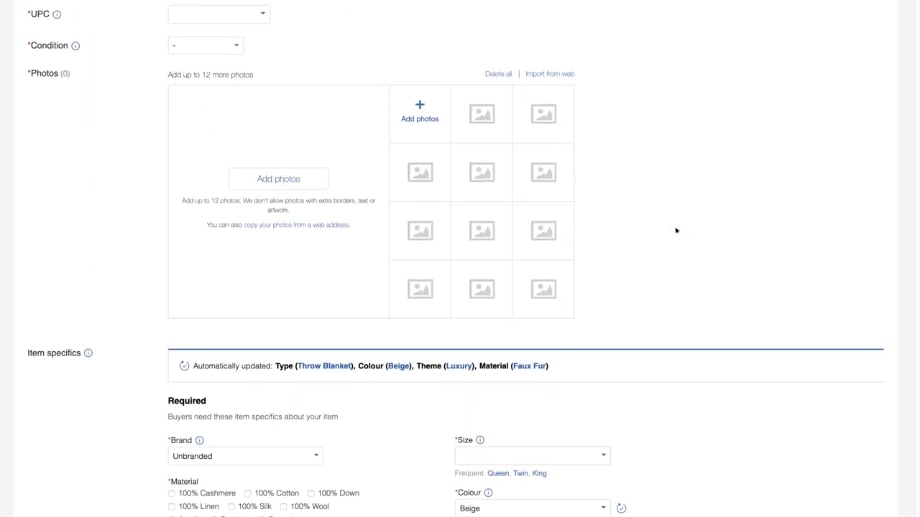
scroll("up", 3)
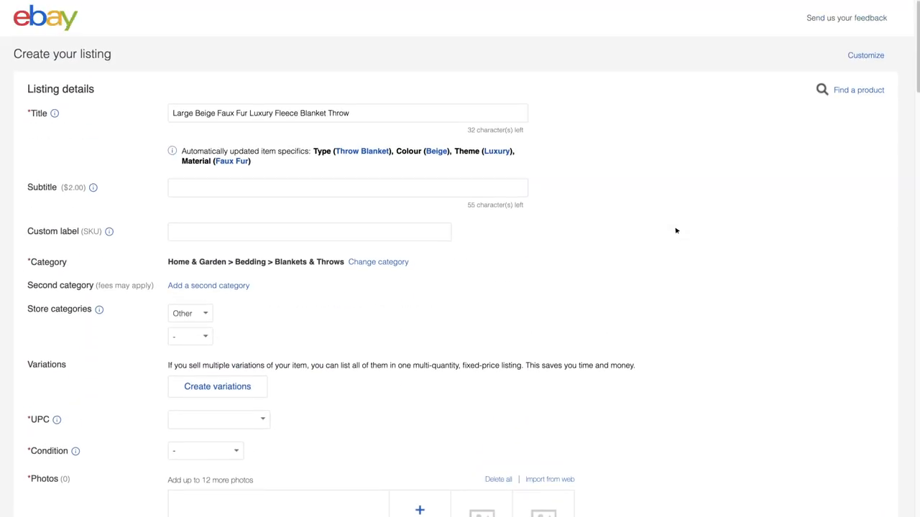